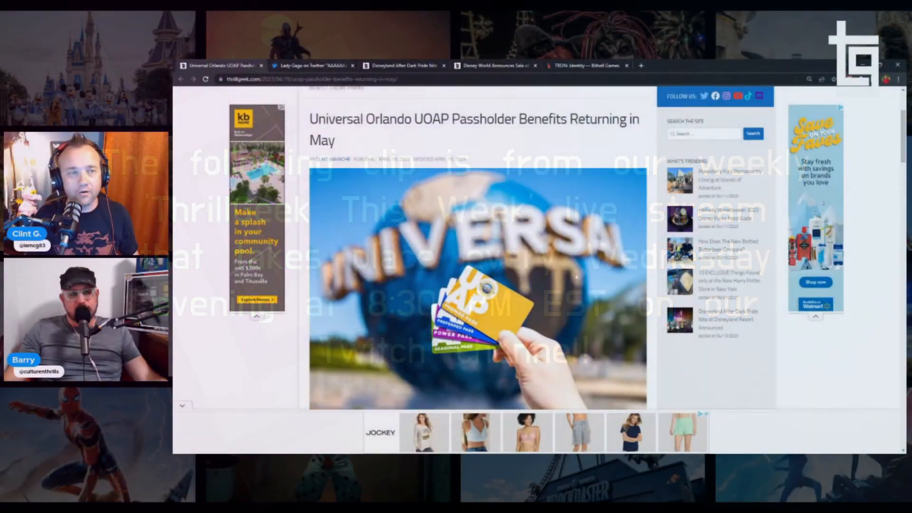
Scroll past the header image to the Exclusive Entrance and Dining Locations sections
scroll("up", 3)
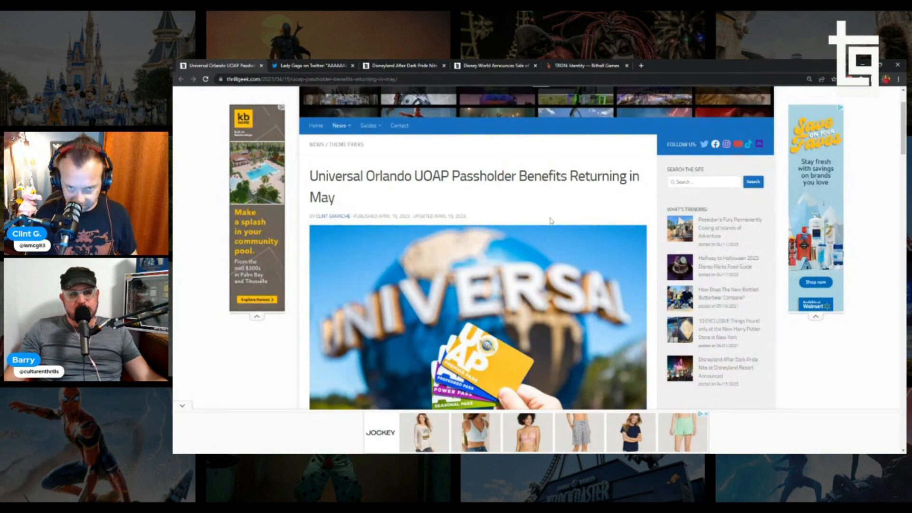
mouse_move(537, 226)
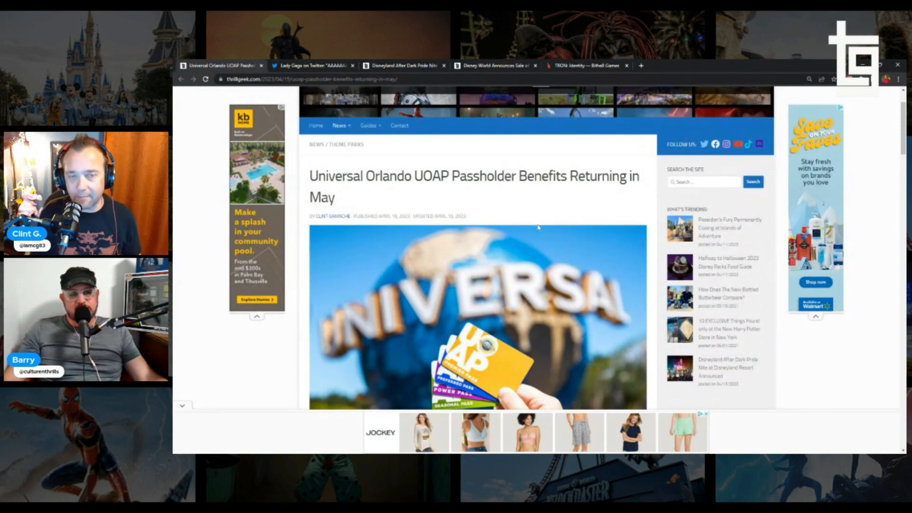
scroll("down", 3)
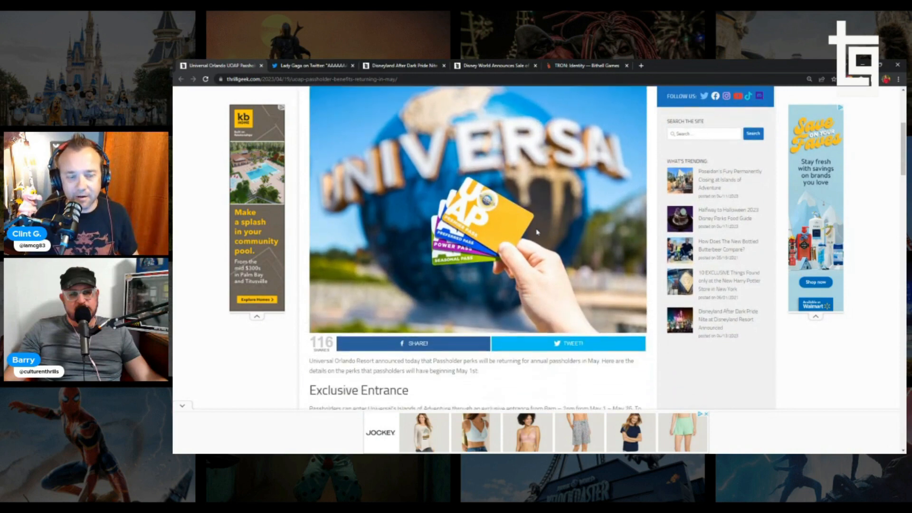
scroll("down", 3)
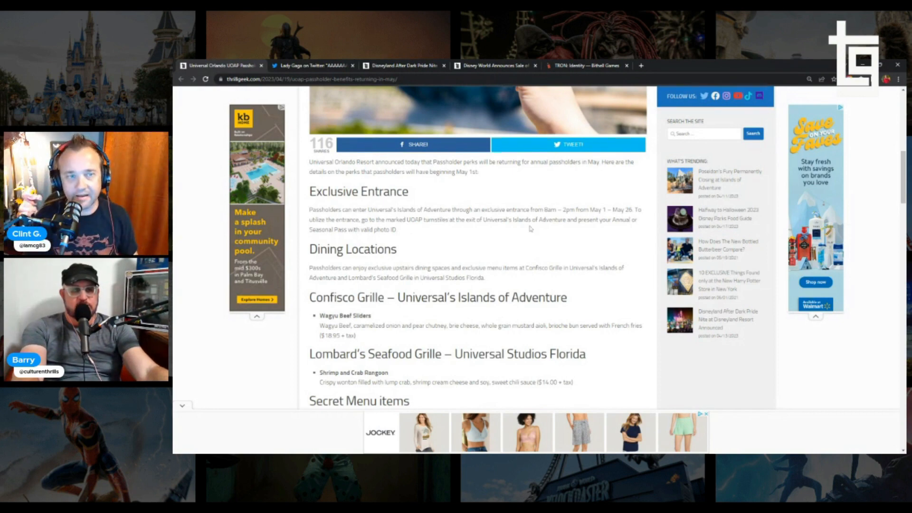
Scroll past the restaurant sections to the Secret Menu items and CityWalk listings
scroll("down", 3)
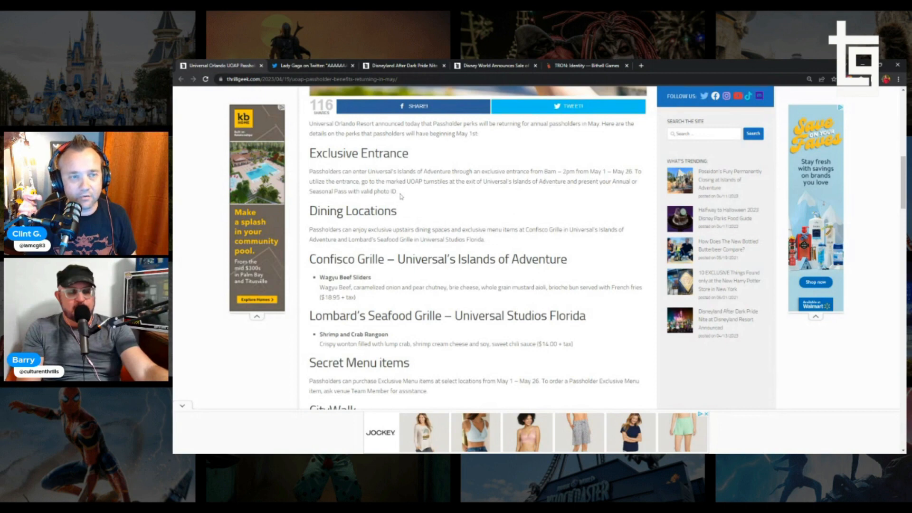
scroll("down", 3)
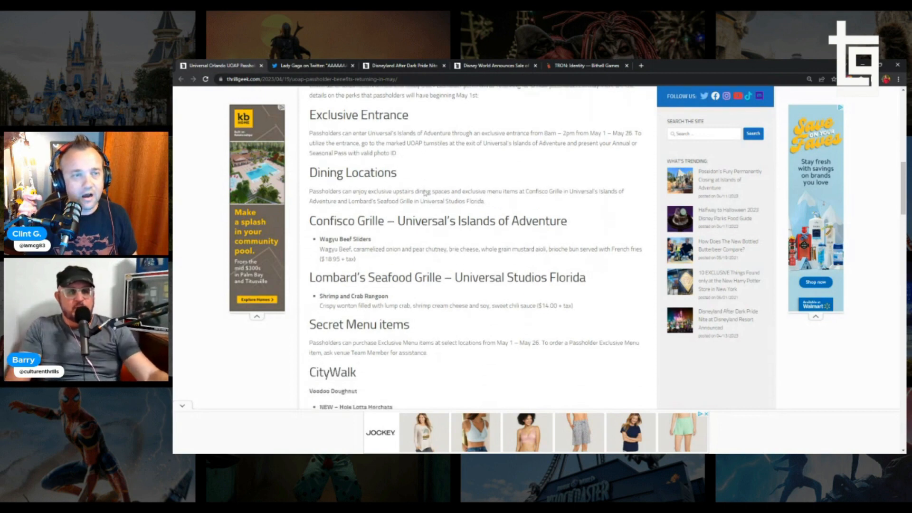
mouse_move(449, 170)
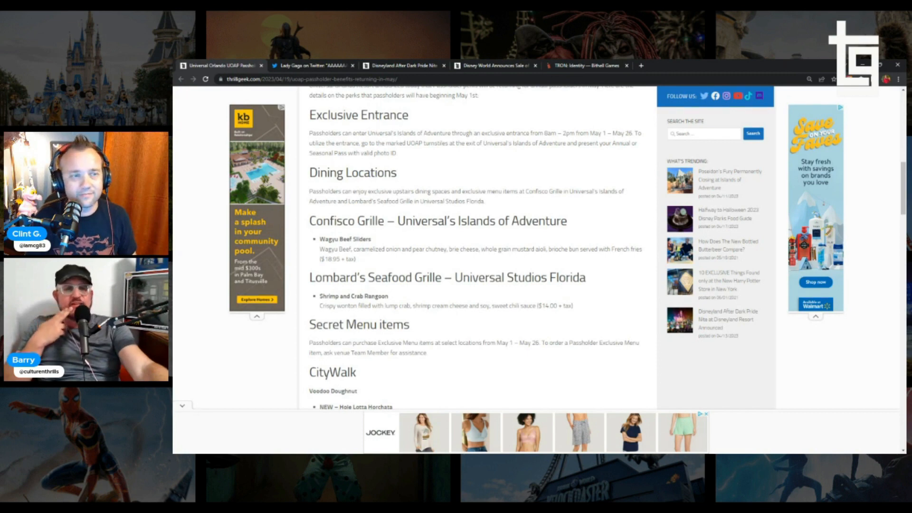
mouse_move(368, 185)
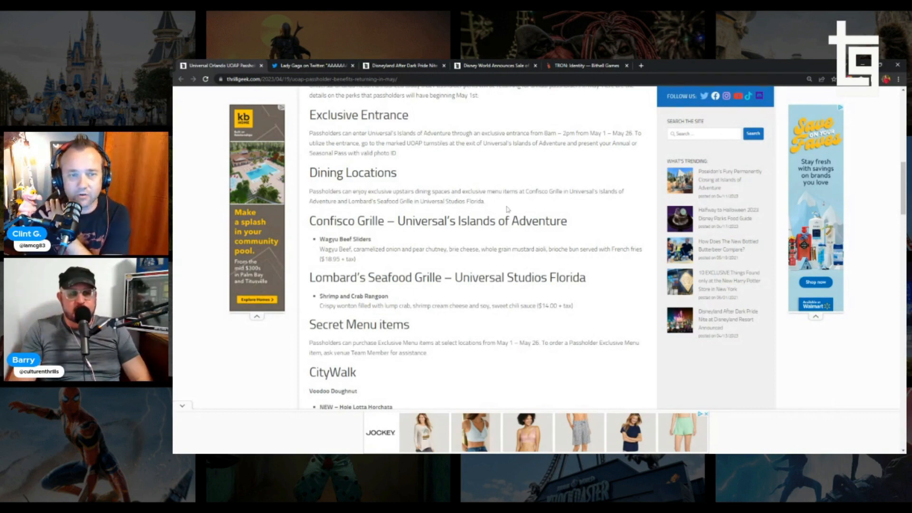
scroll("down", 3)
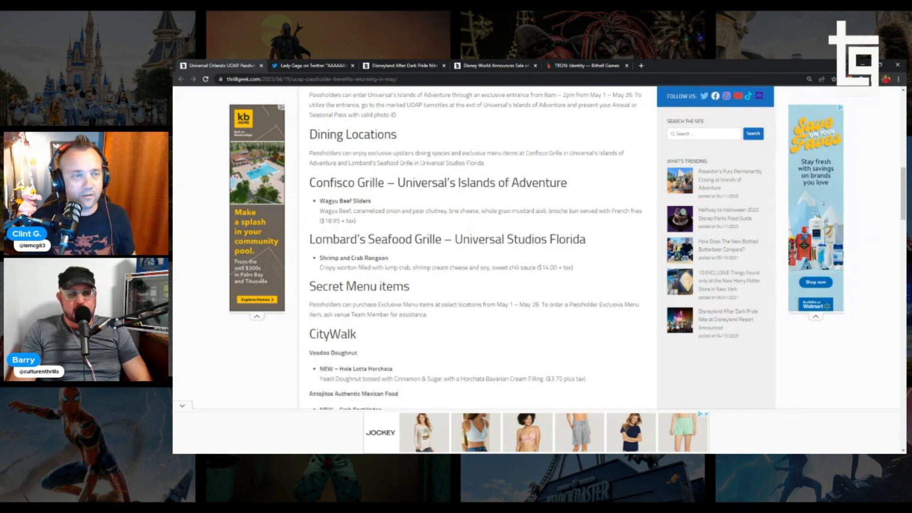
scroll("down", 3)
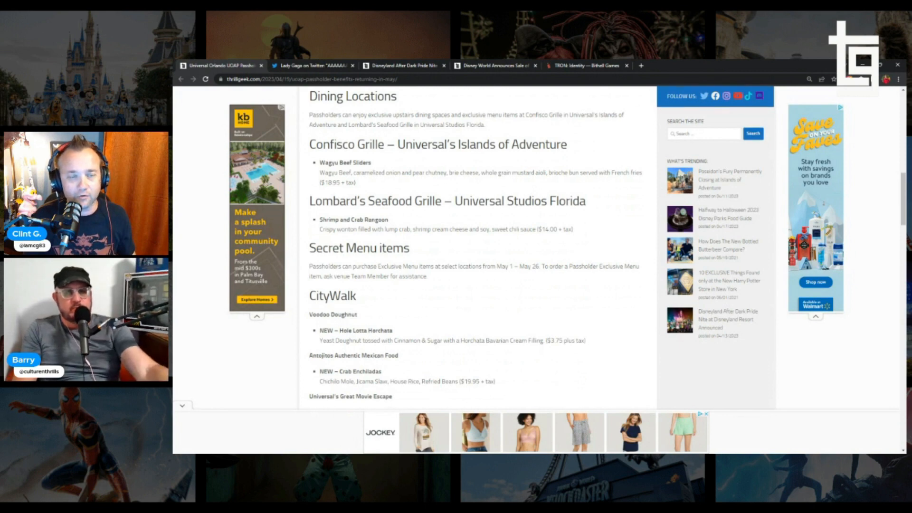
scroll("down", 3)
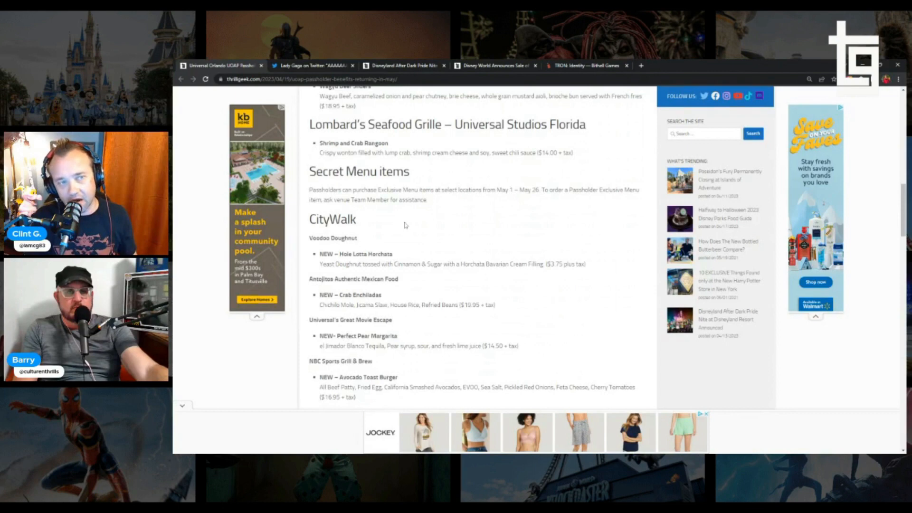
Scroll past CityWalk to the Universal Studios Florida items and Islands of Adventure heading
scroll("down", 3)
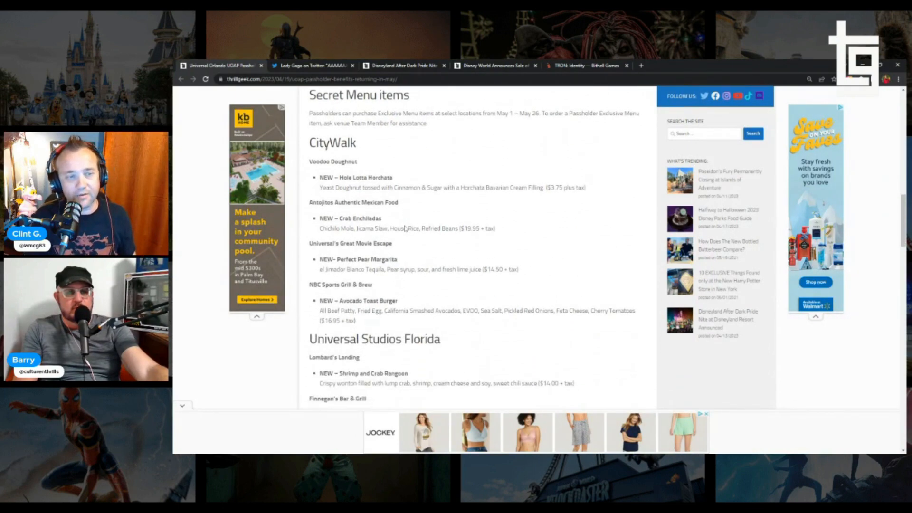
mouse_move(440, 162)
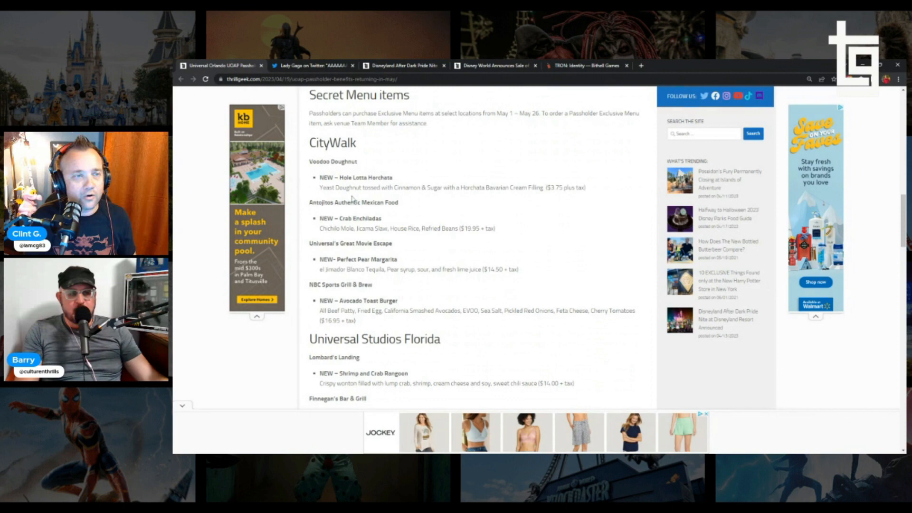
mouse_move(358, 197)
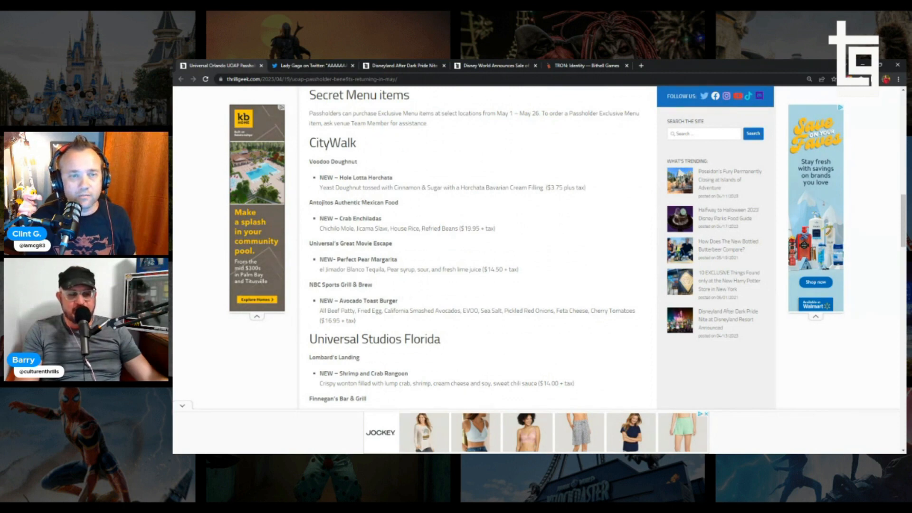
double_click(326, 187)
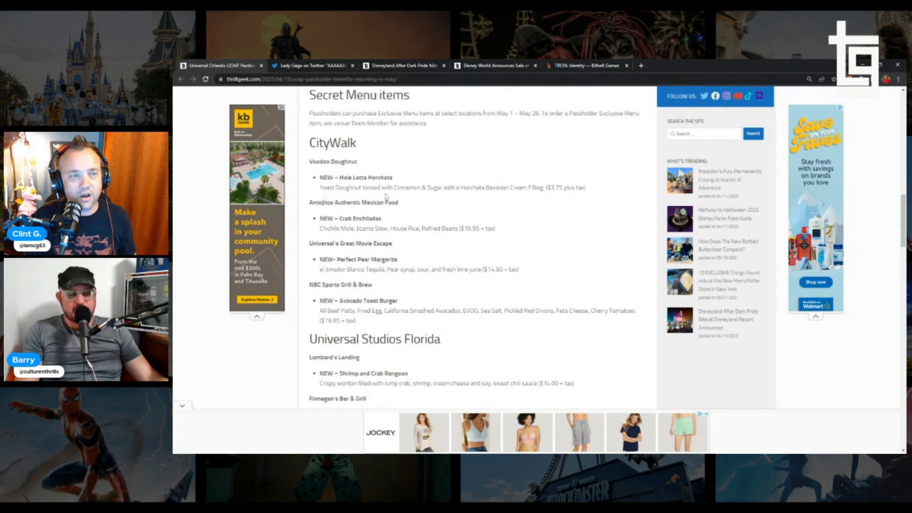
mouse_move(475, 198)
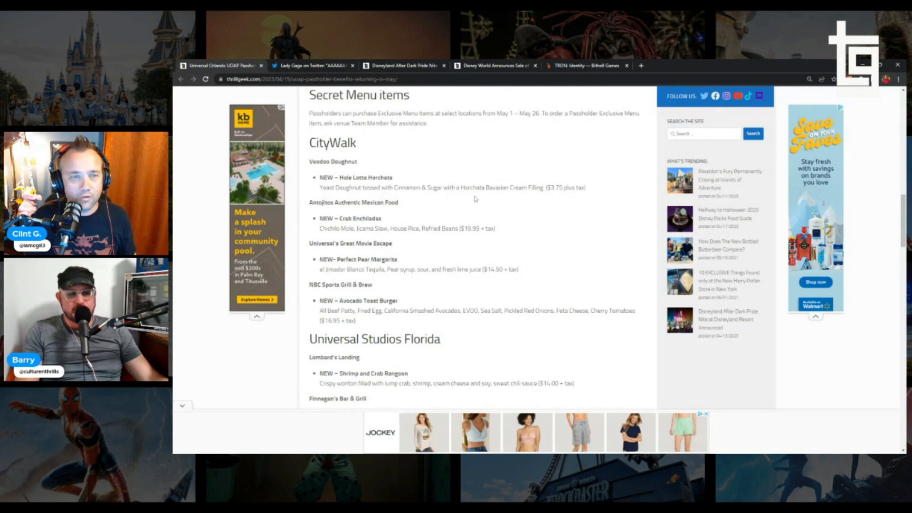
mouse_move(504, 203)
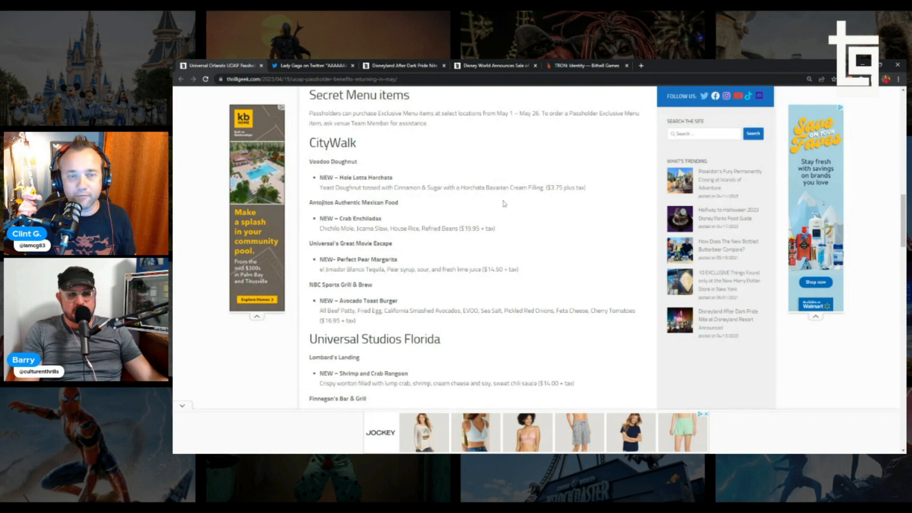
scroll("down", 3)
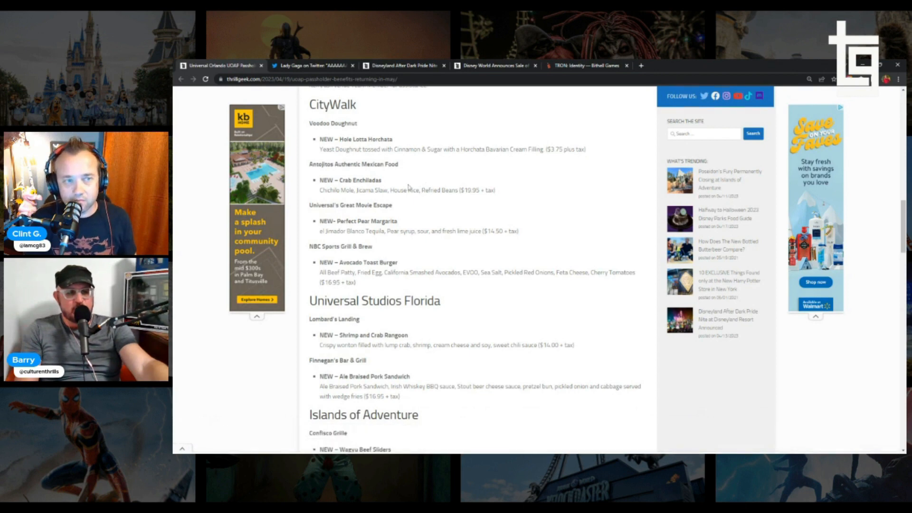
Scroll through the Islands of Adventure items to Discount Hotel Rates and the Passholder Magnet start
scroll("down", 3)
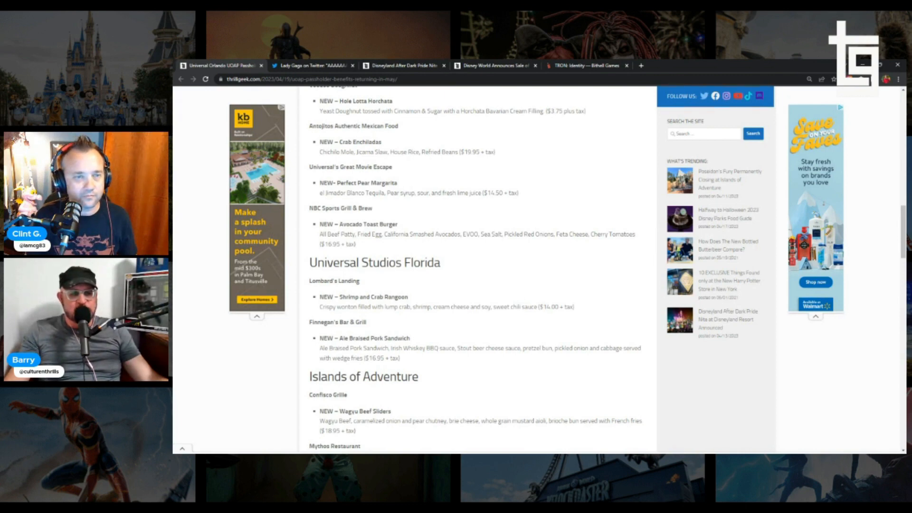
scroll("down", 3)
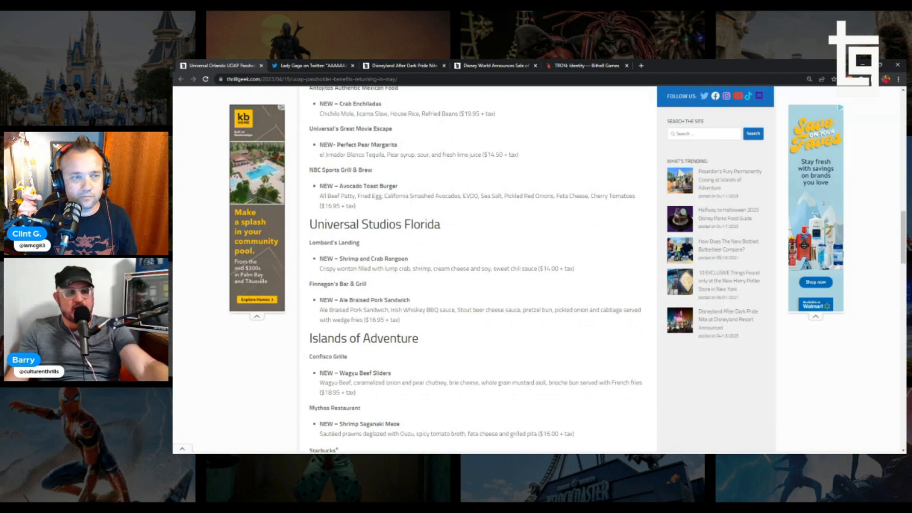
scroll("down", 3)
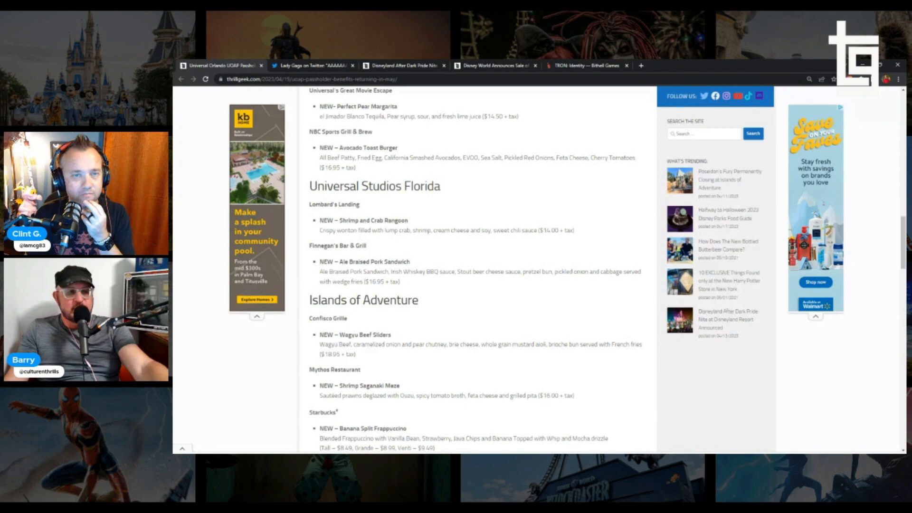
scroll("down", 3)
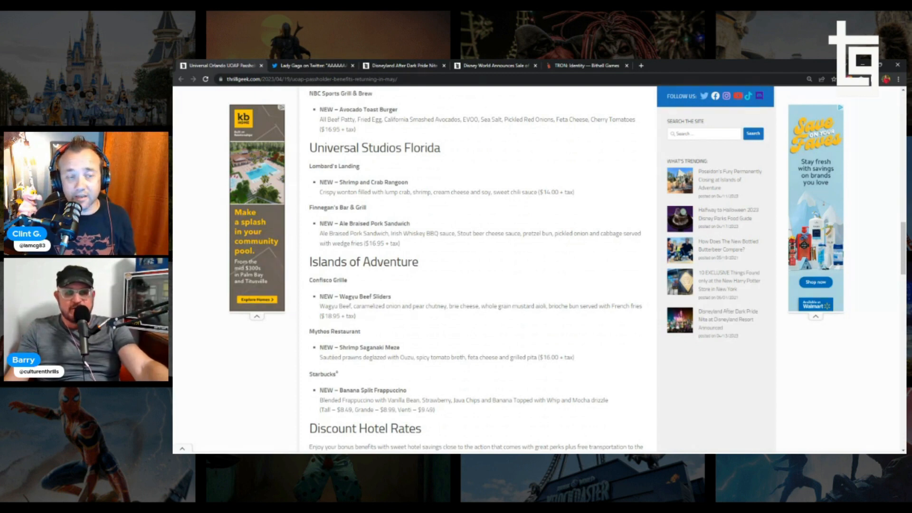
mouse_move(409, 245)
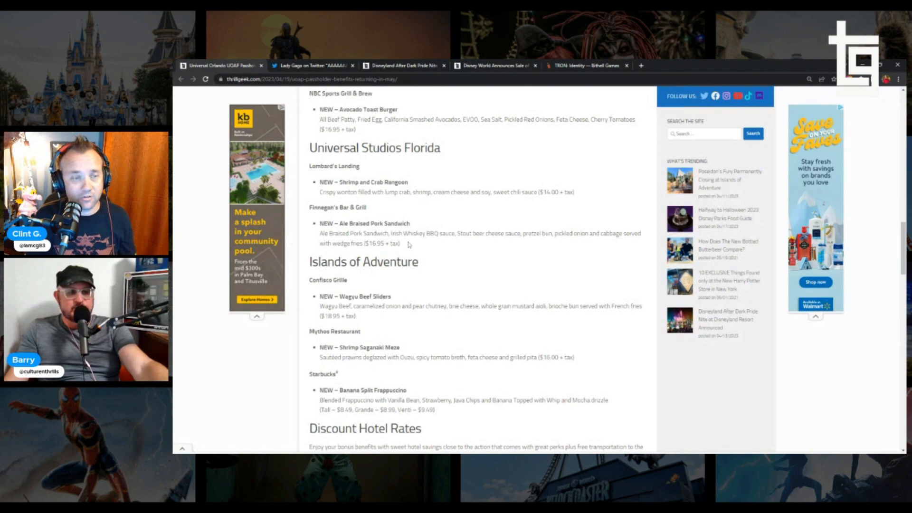
mouse_move(484, 244)
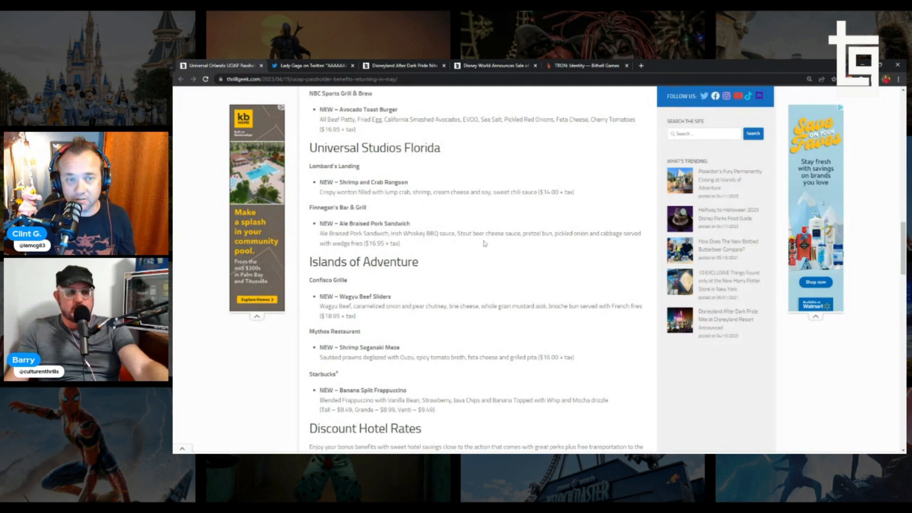
mouse_move(555, 243)
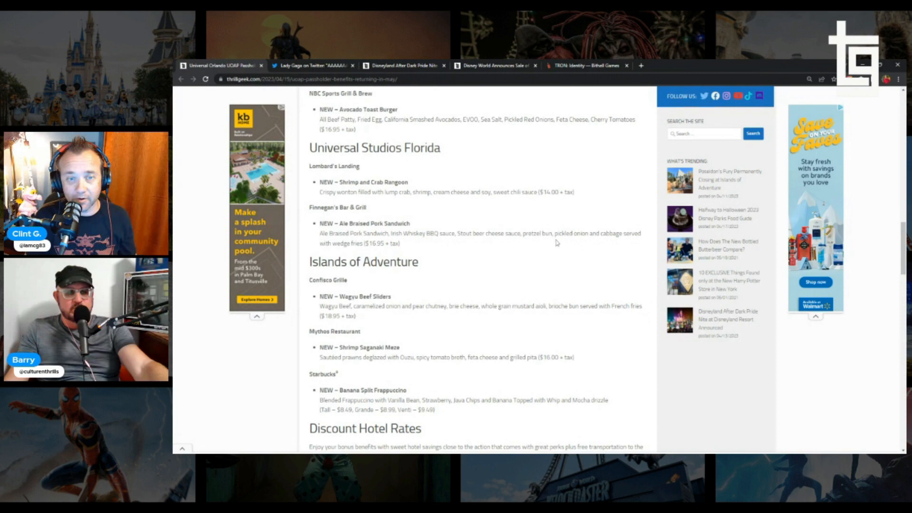
mouse_move(583, 243)
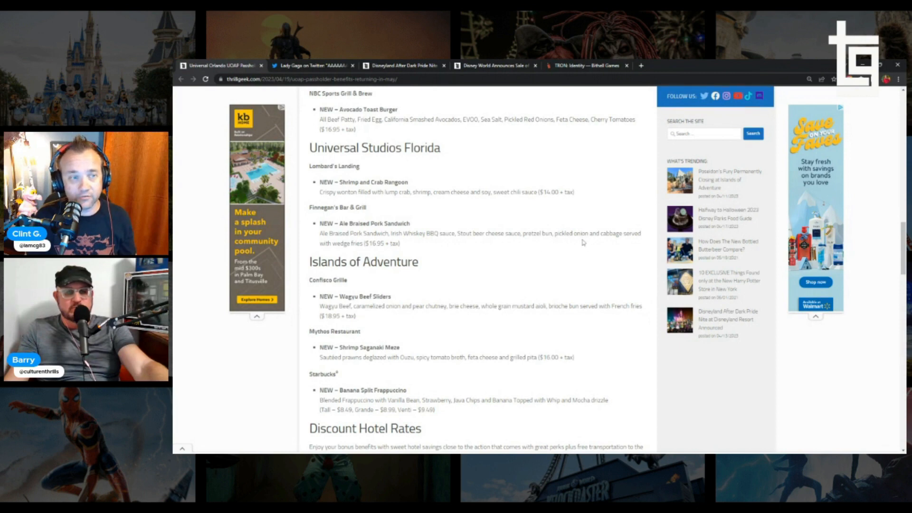
mouse_move(542, 243)
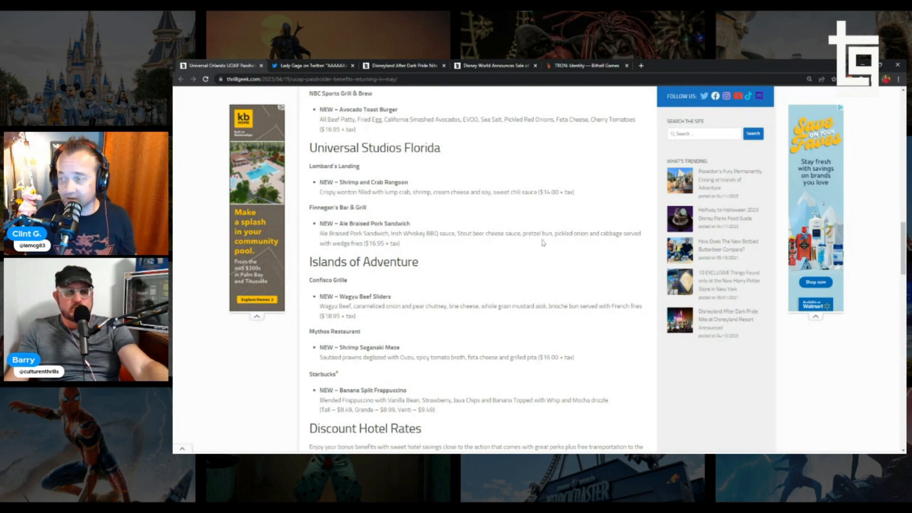
scroll("down", 3)
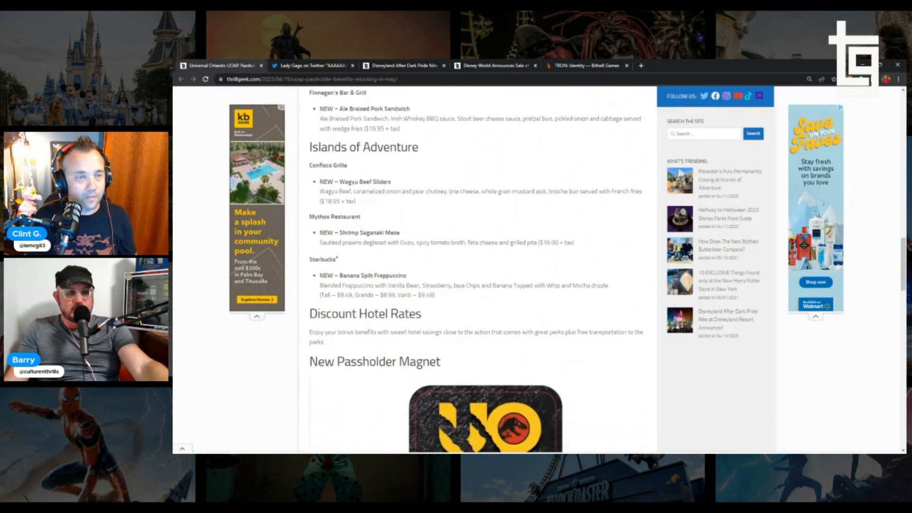
Scroll until the New Passholder Magnet image and its May 1–28 giveaway details are visible
scroll("down", 3)
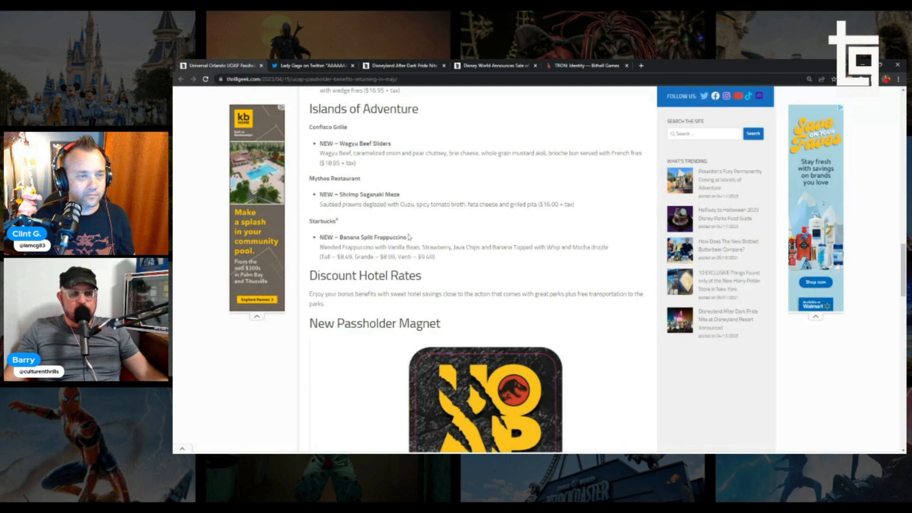
scroll("down", 3)
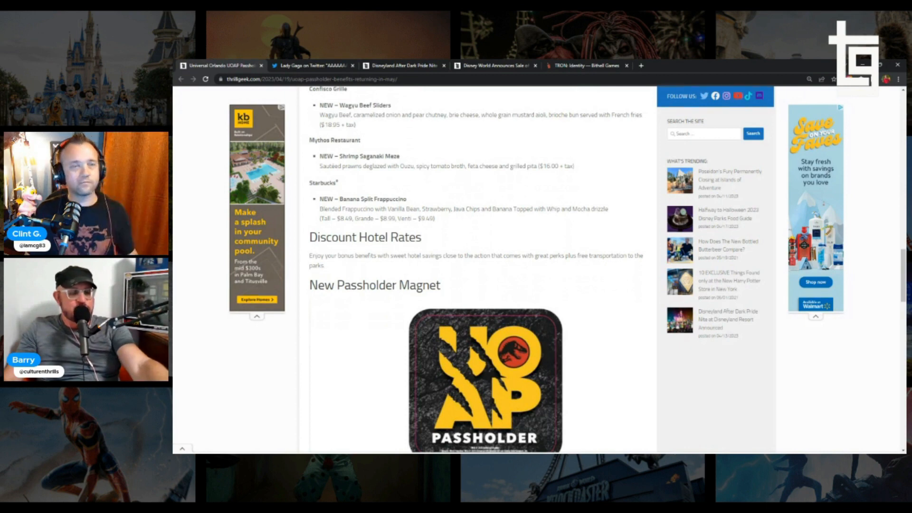
mouse_move(425, 196)
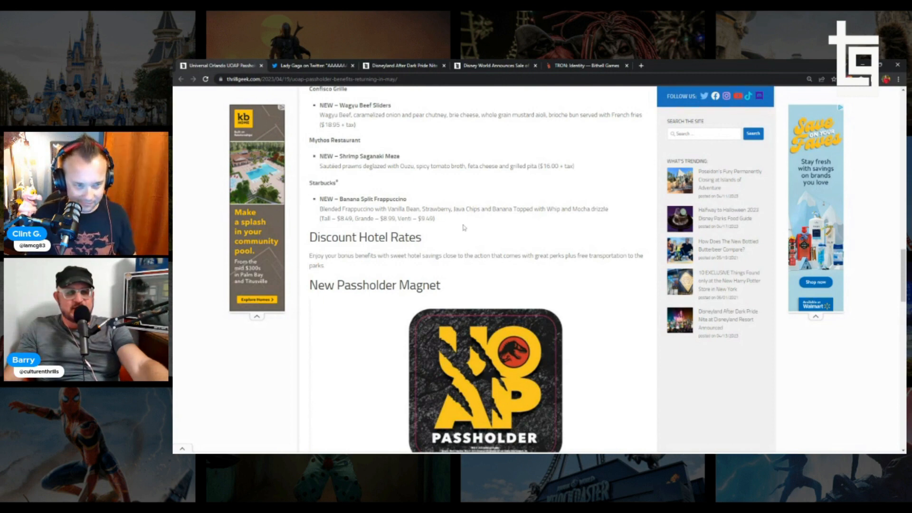
scroll("up", 3)
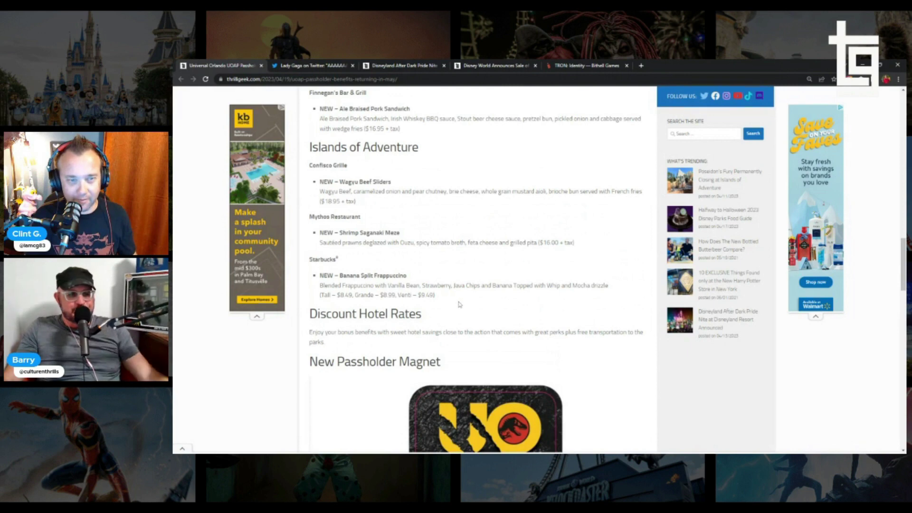
mouse_move(503, 309)
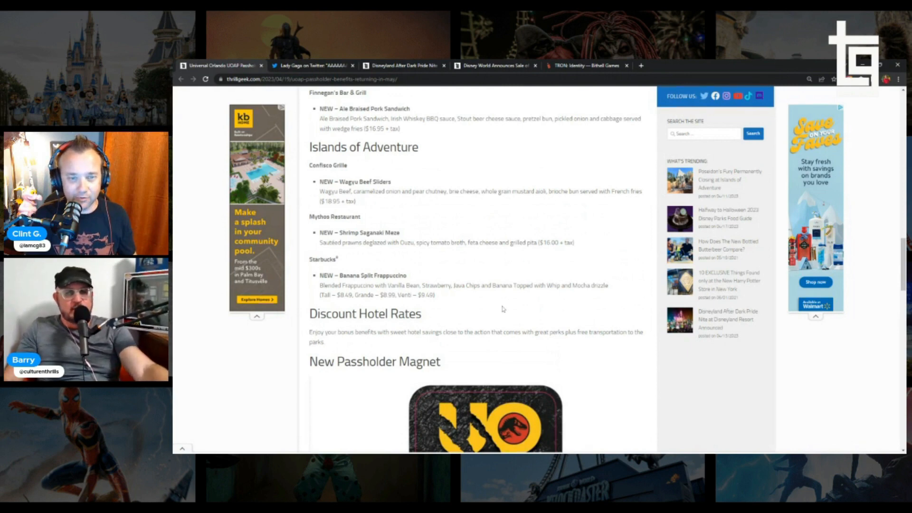
mouse_move(456, 297)
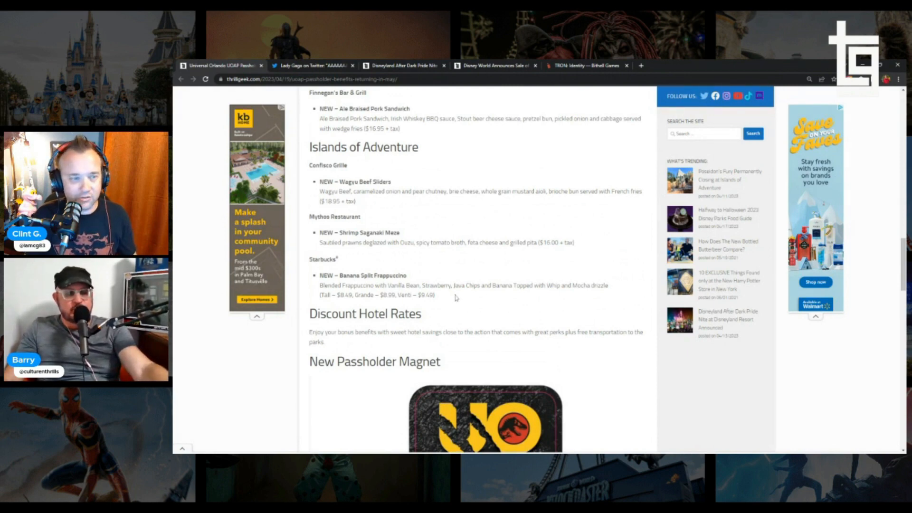
scroll("down", 3)
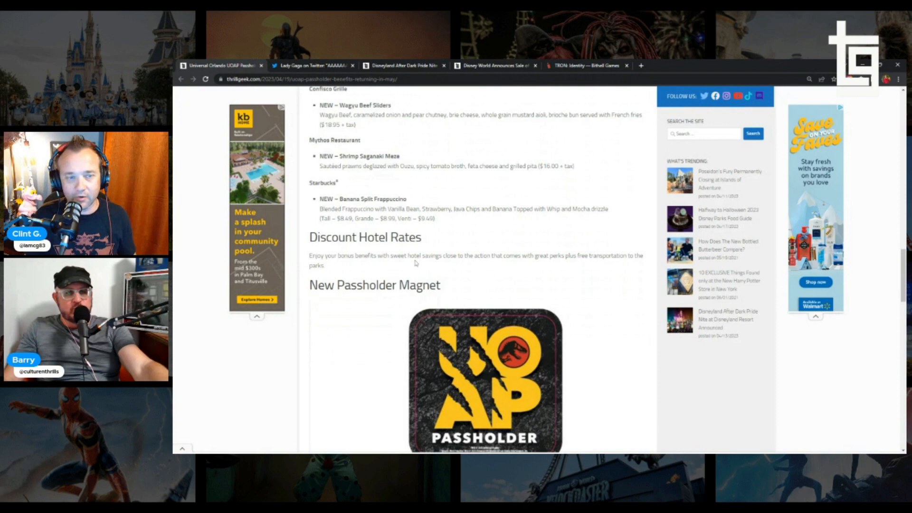
scroll("down", 3)
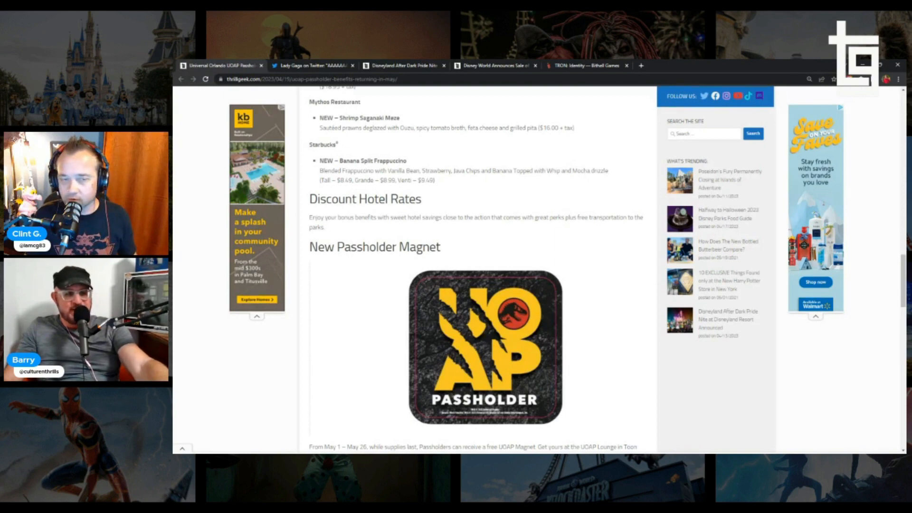
Scroll to the magnet pickup details and the Exclusive Hotel Offerings headings for Portofino Bay and Hard Rock
scroll("down", 3)
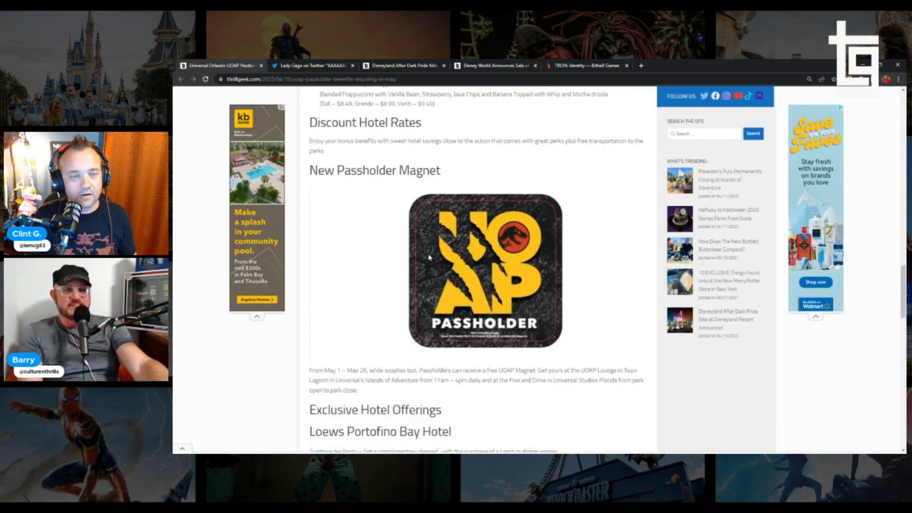
scroll("up", 3)
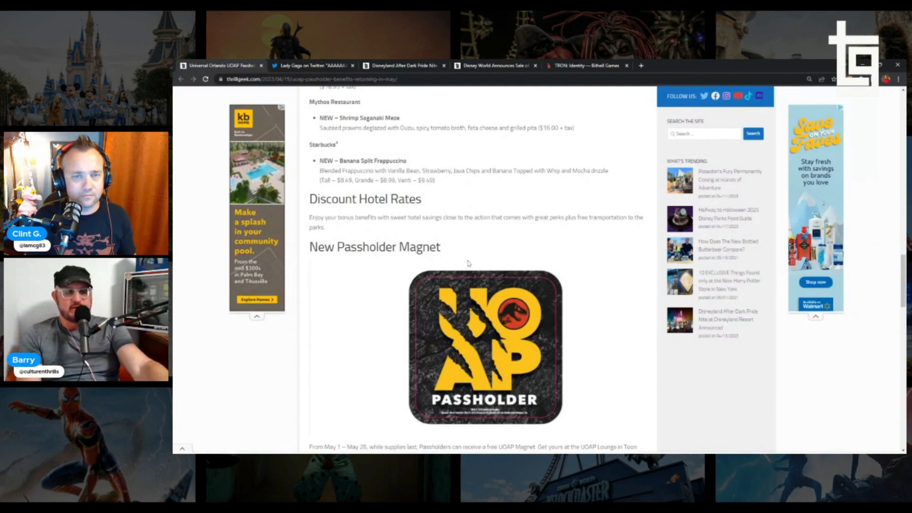
scroll("down", 3)
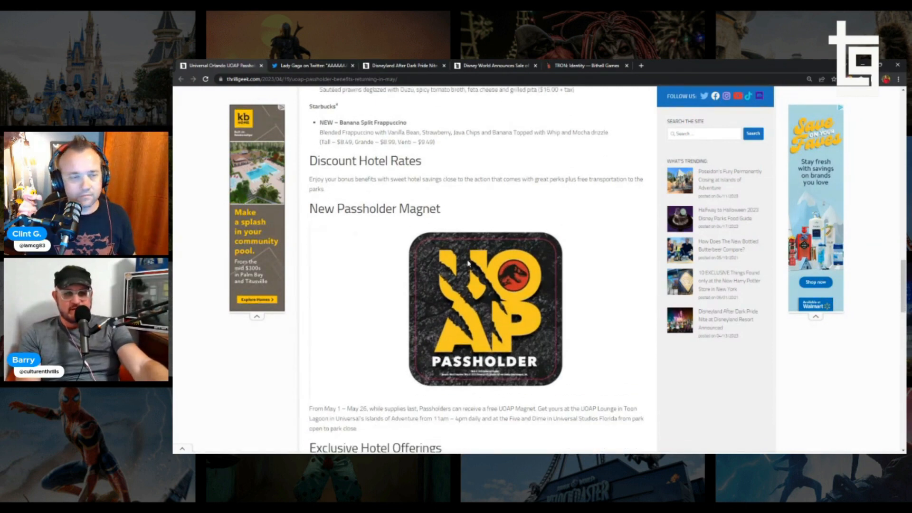
scroll("down", 3)
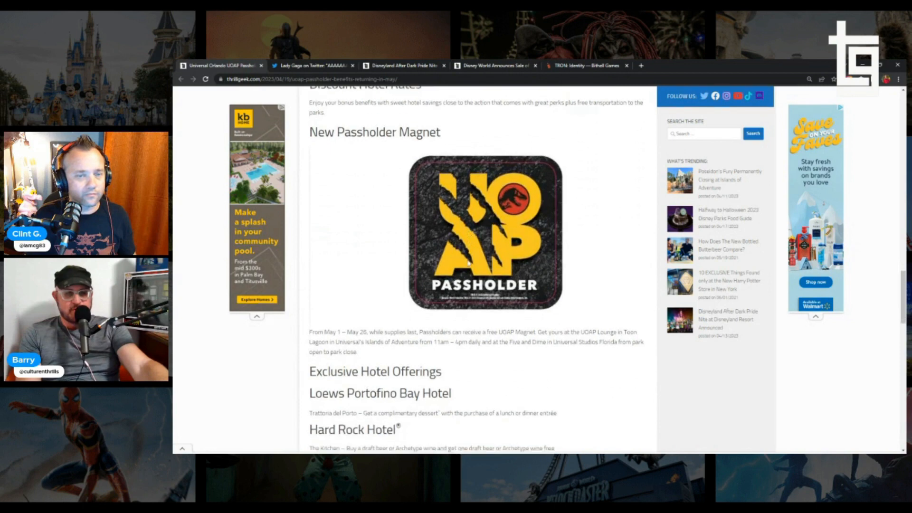
scroll("up", 3)
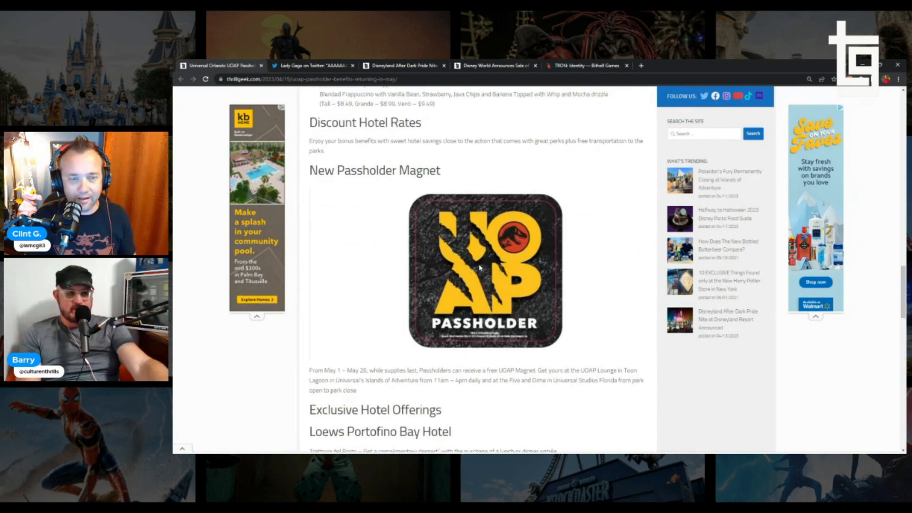
scroll("down", 3)
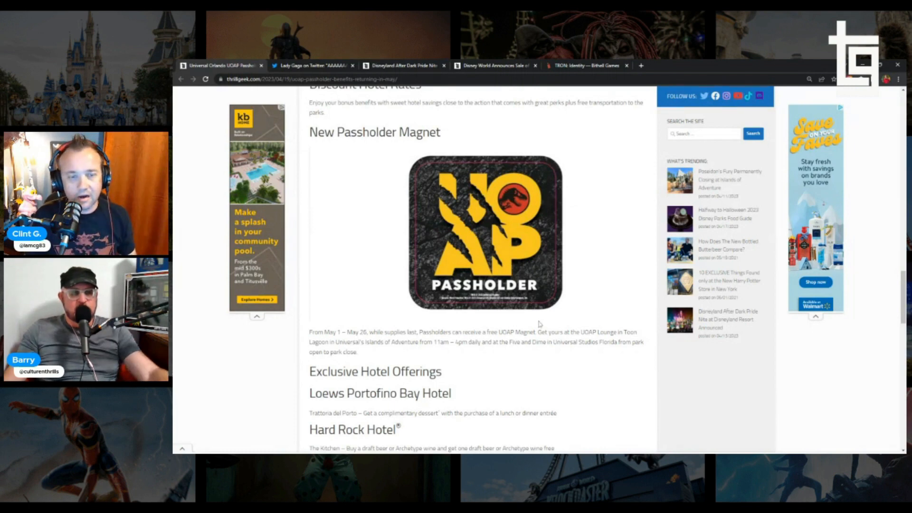
Scroll through the hotel list past Endless Summer Dockside to the closing notes and author bio
scroll("down", 3)
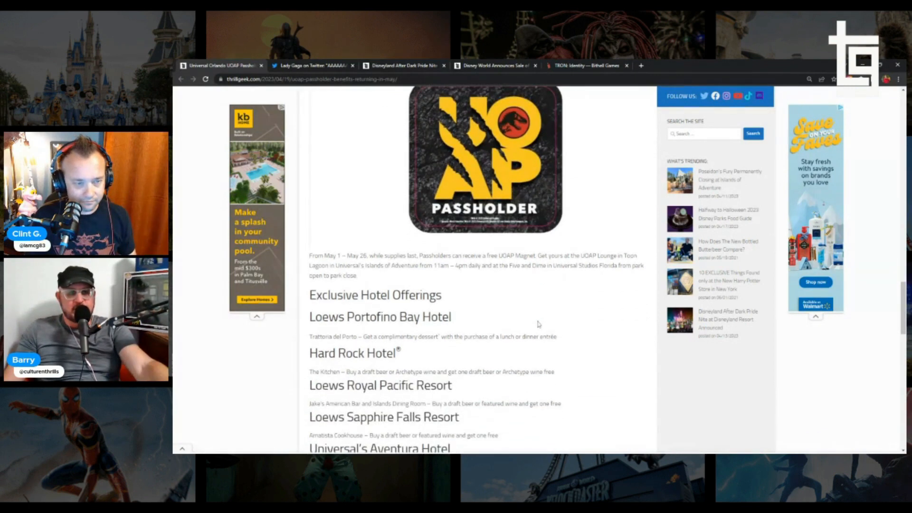
scroll("down", 3)
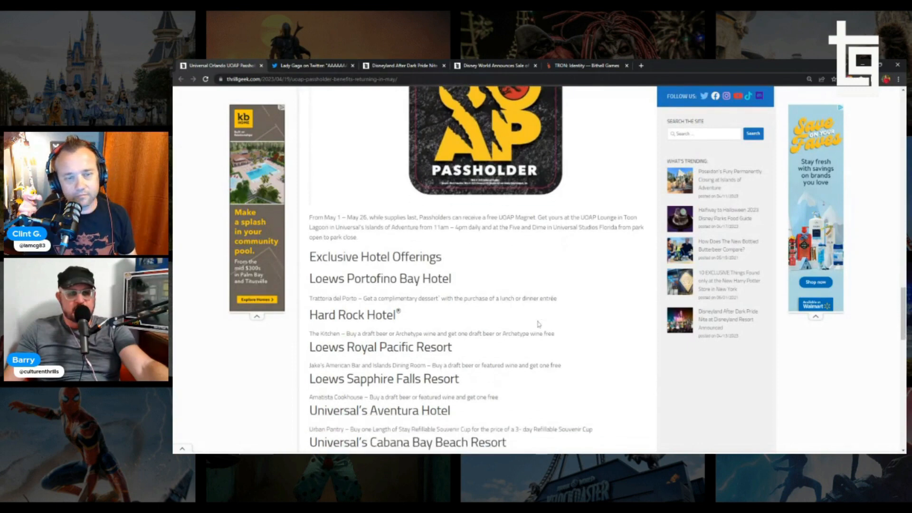
scroll("down", 3)
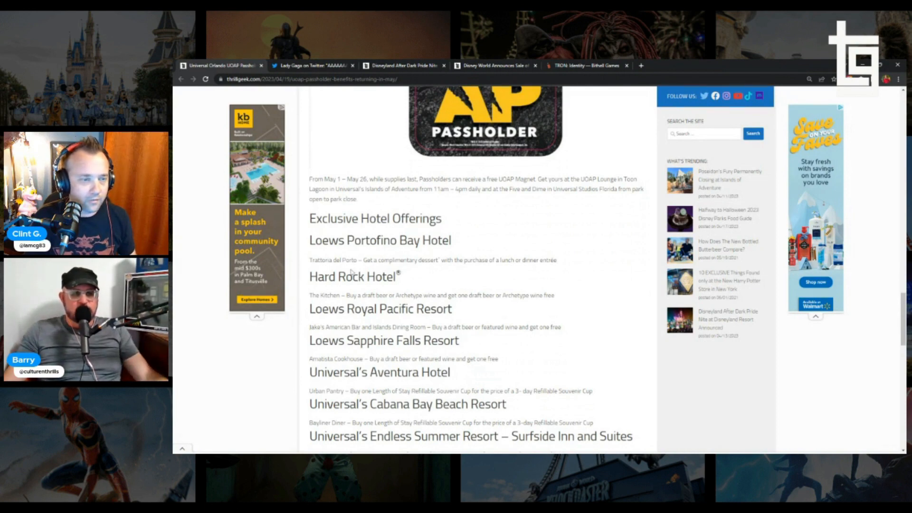
scroll("down", 3)
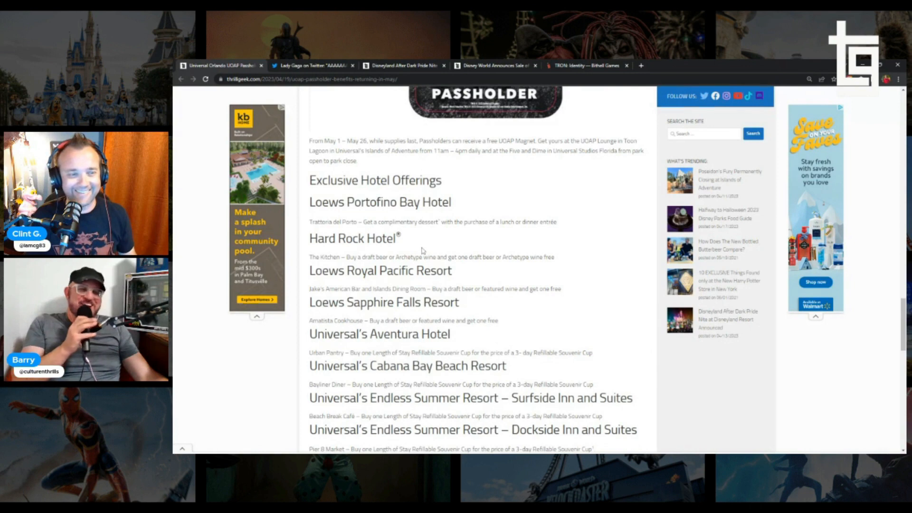
mouse_move(476, 272)
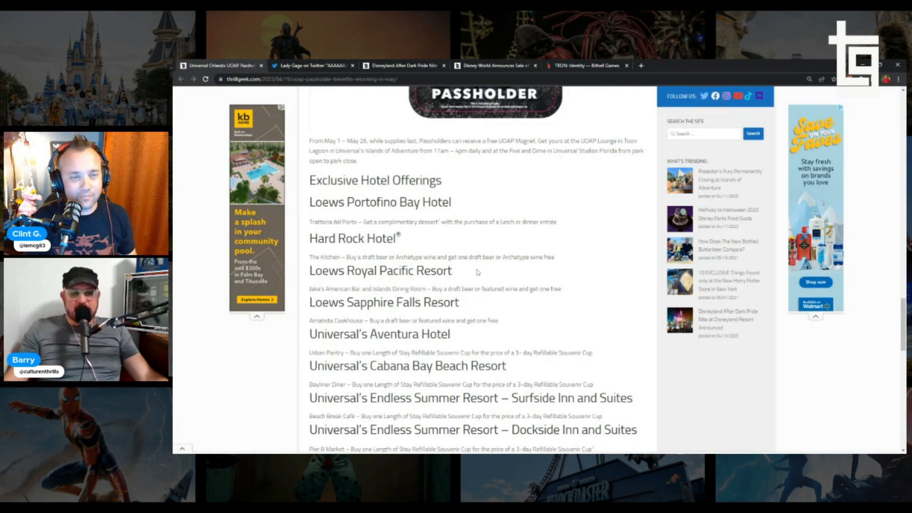
scroll("down", 3)
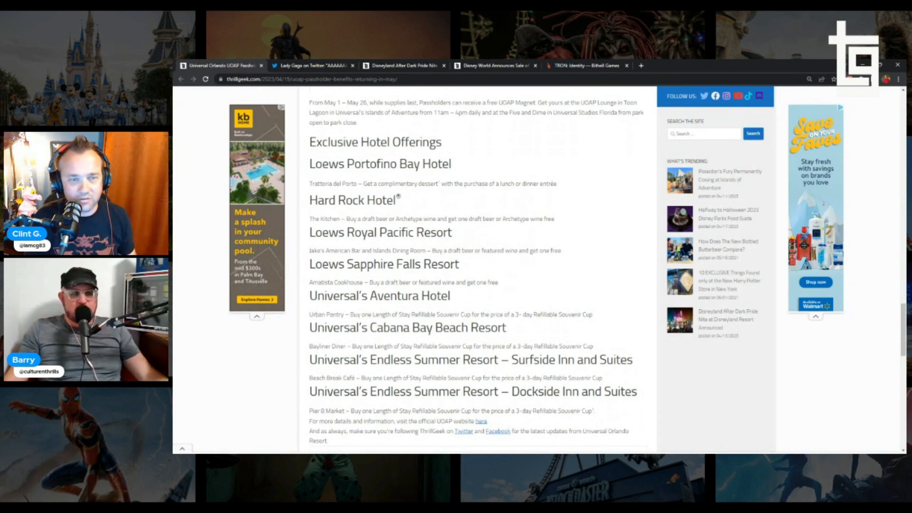
scroll("down", 3)
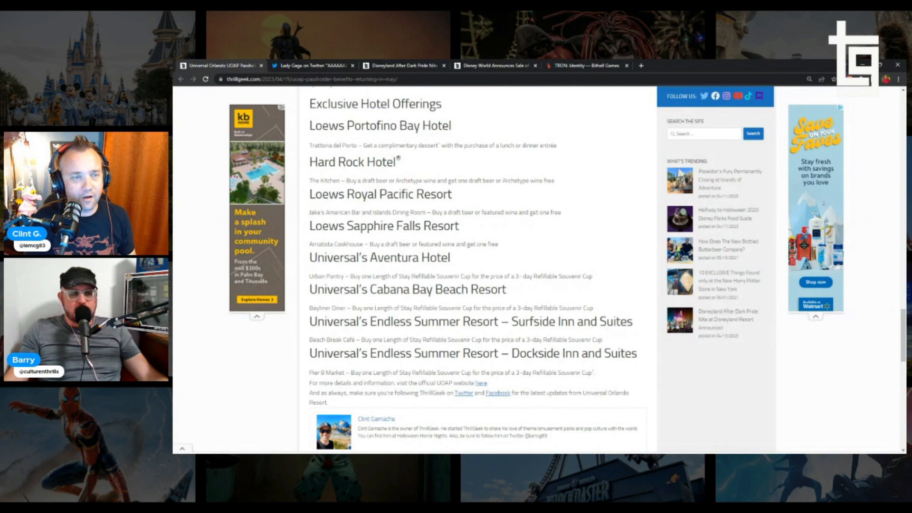
Scroll down to the article tags, then back up to the Secret Menu and CityWalk sections
scroll("up", 3)
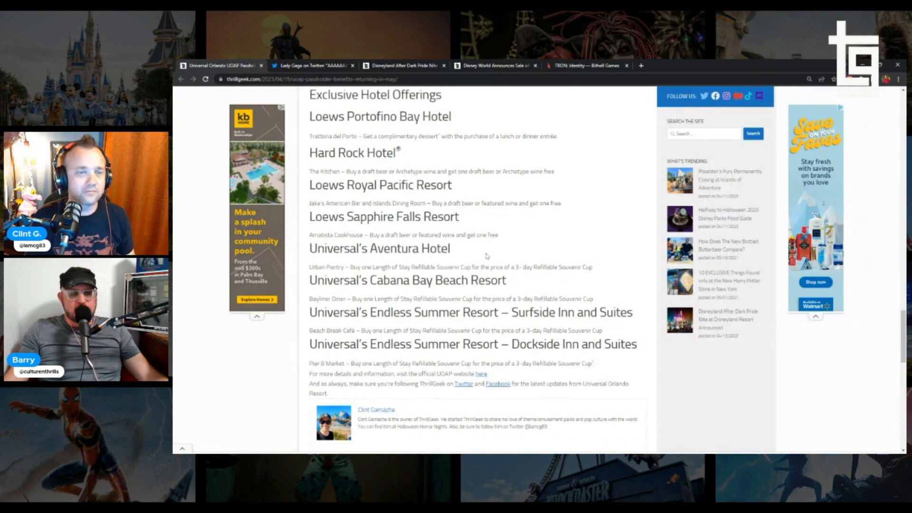
scroll("down", 3)
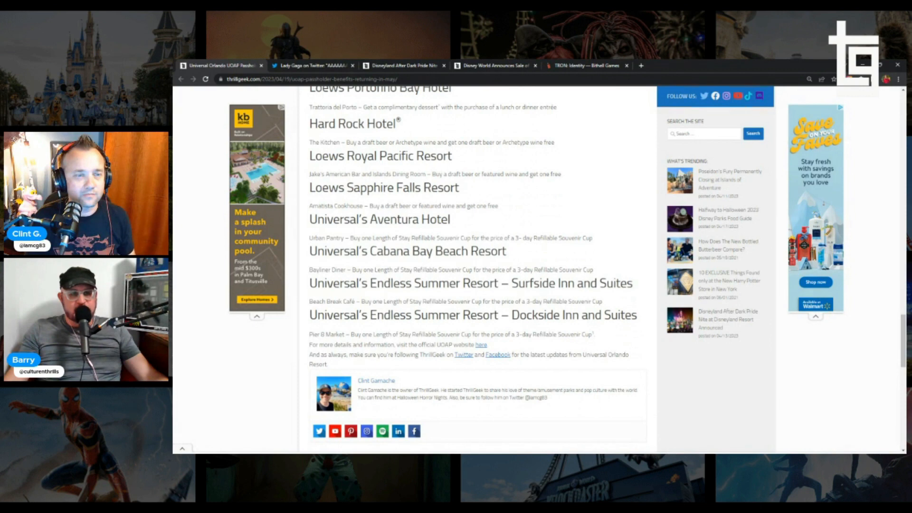
scroll("down", 3)
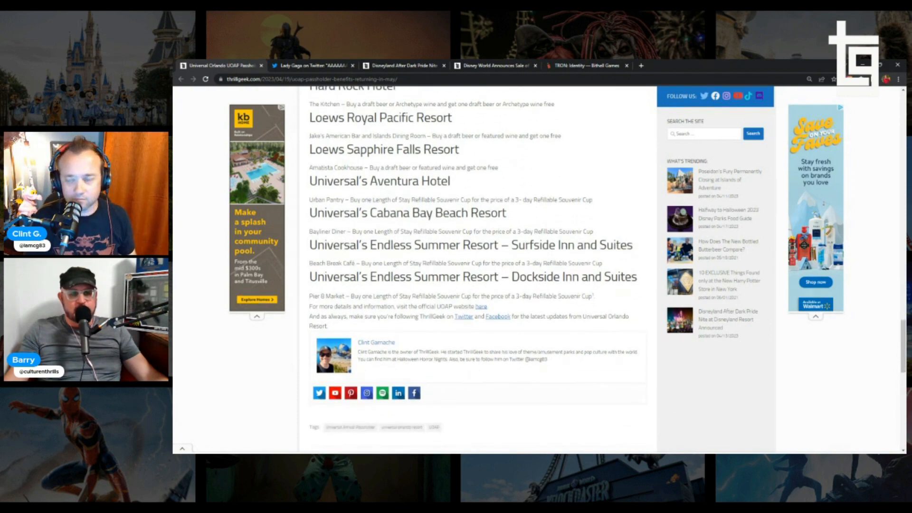
scroll("up", 3)
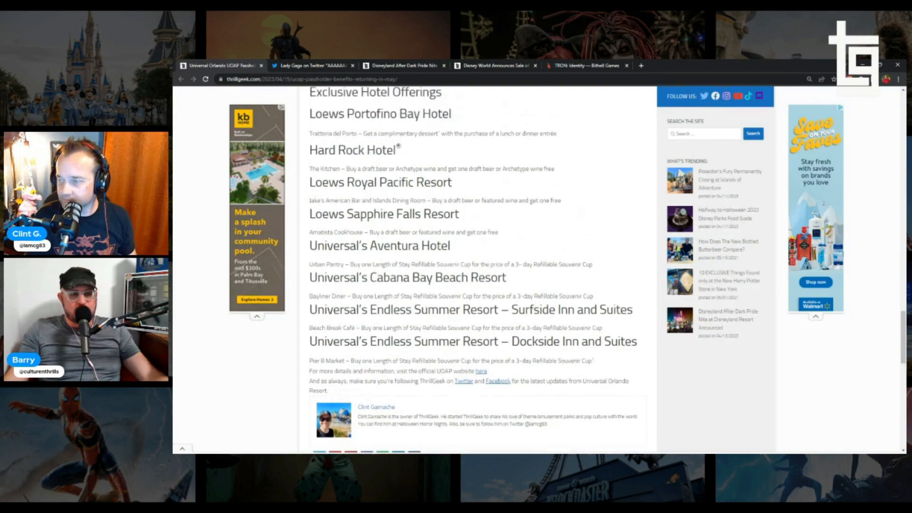
scroll("up", 3)
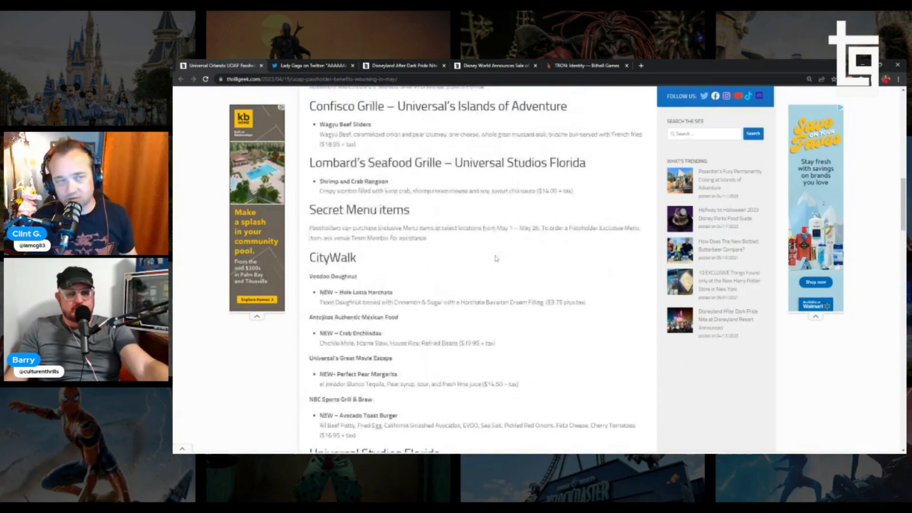
Scroll back to the article title, Universal globe image and opening paragraph
scroll("up", 3)
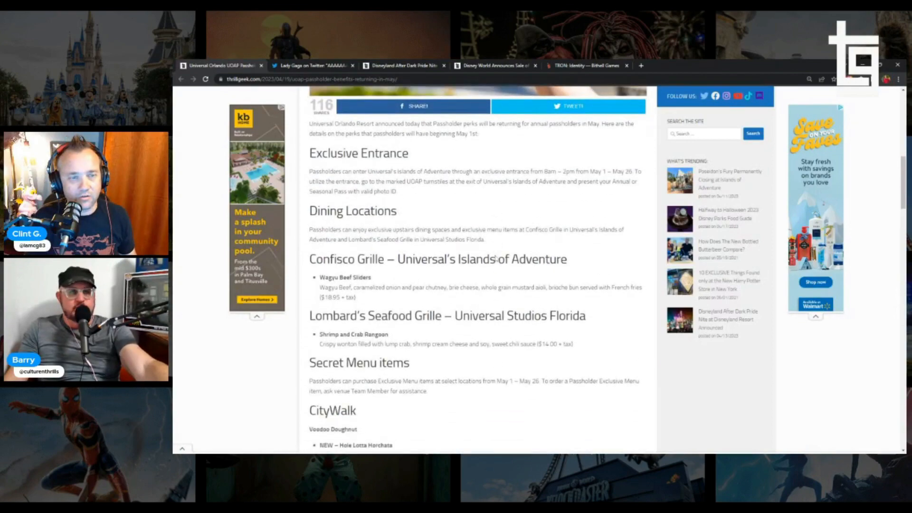
scroll("down", 3)
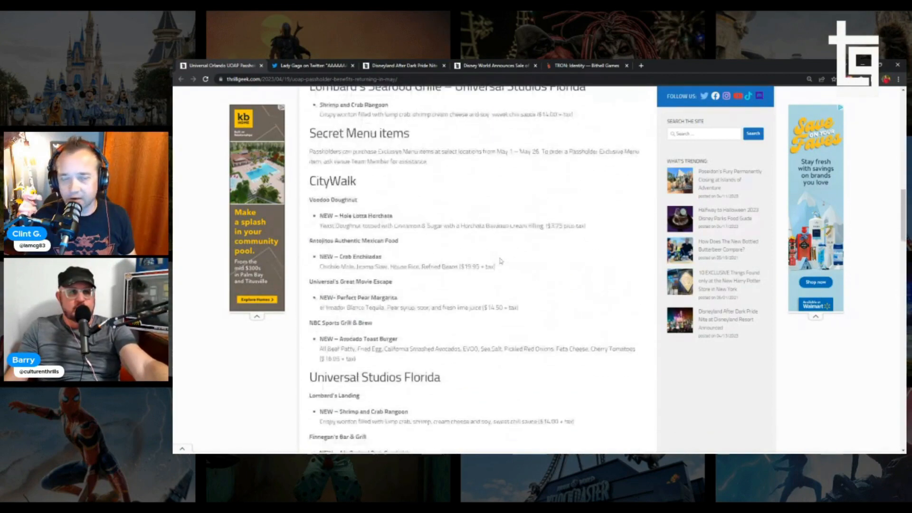
scroll("down", 3)
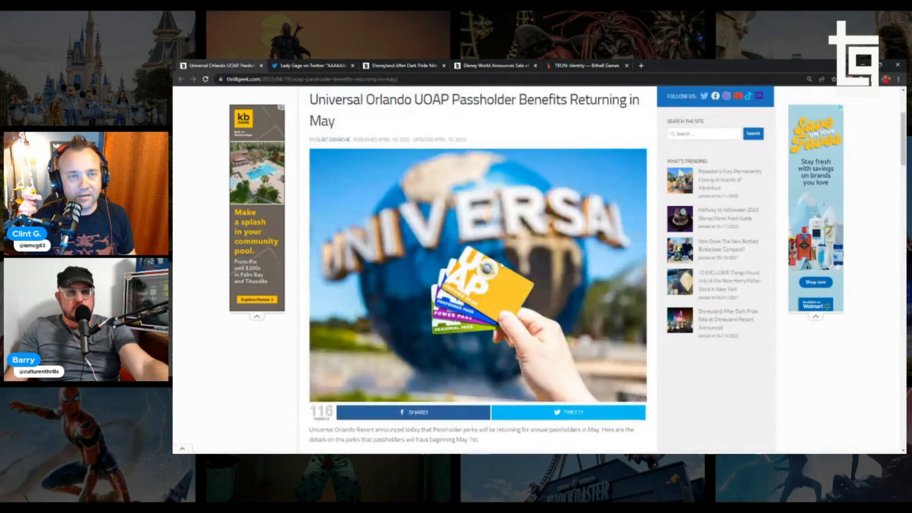
scroll("up", 3)
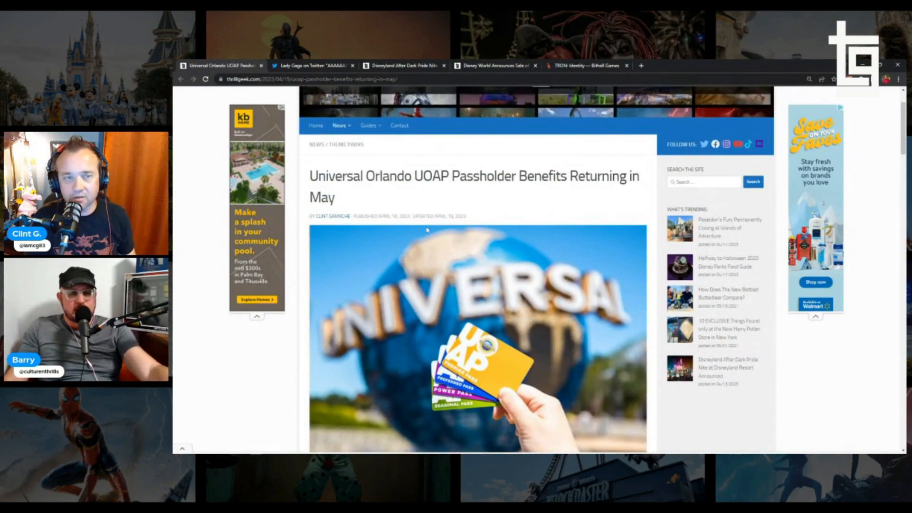
scroll("down", 3)
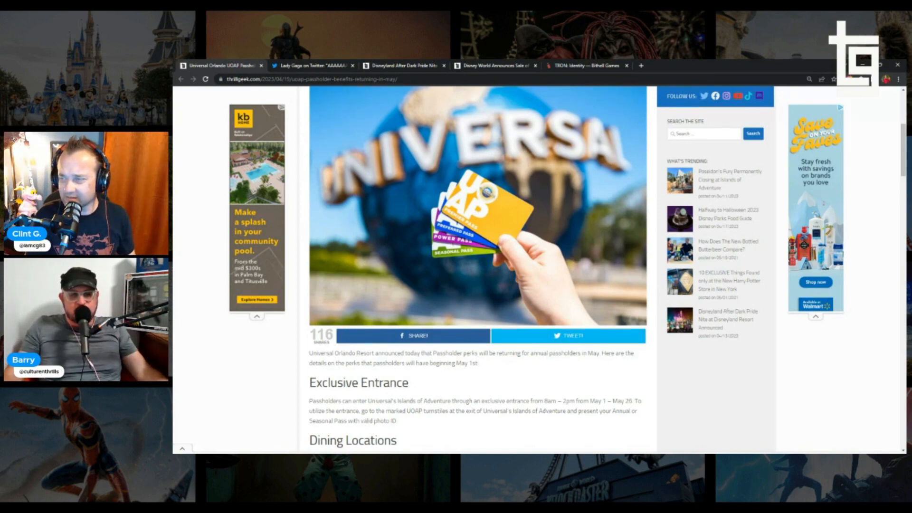
scroll("up", 3)
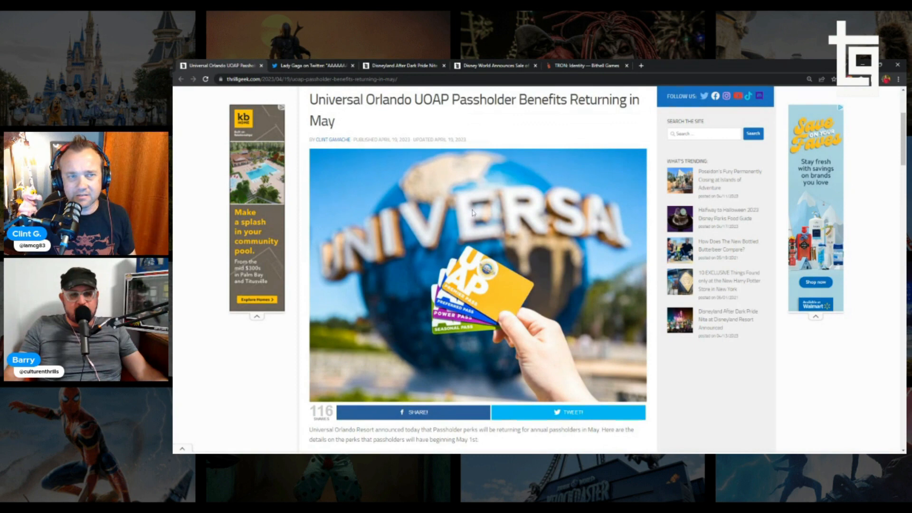
scroll("up", 3)
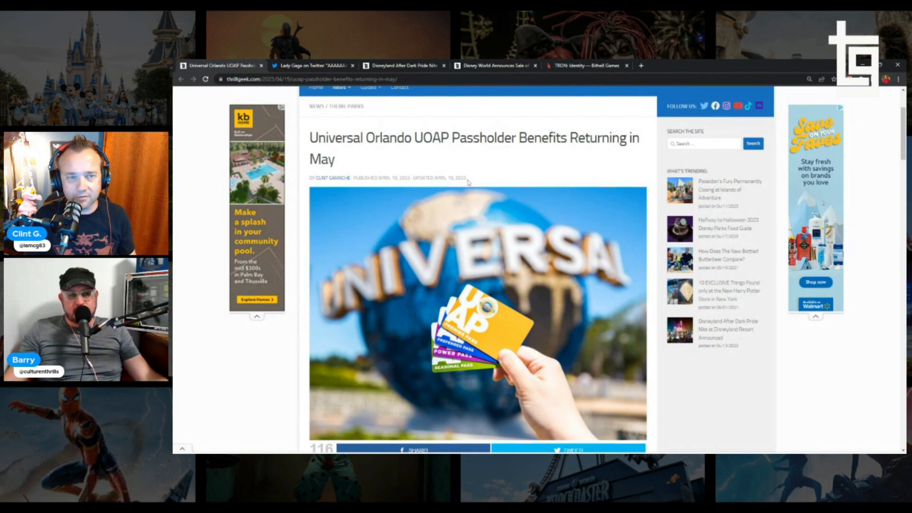
mouse_move(458, 170)
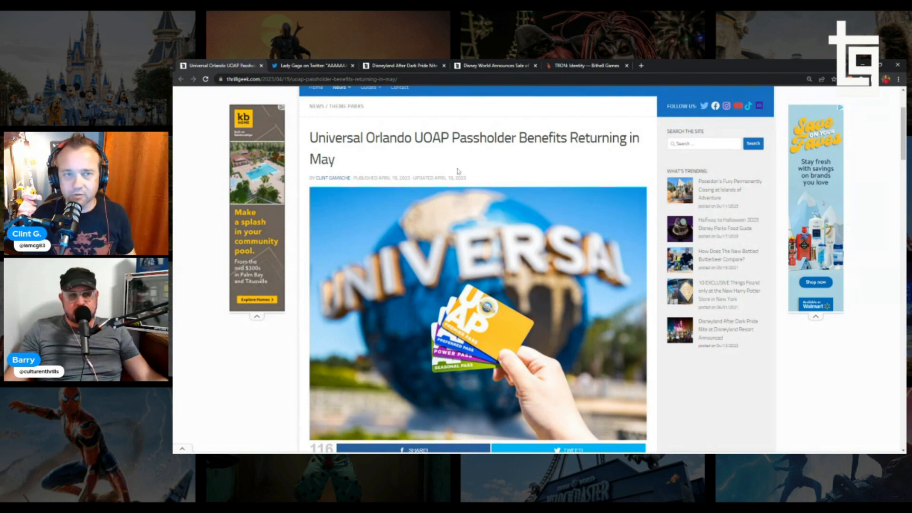